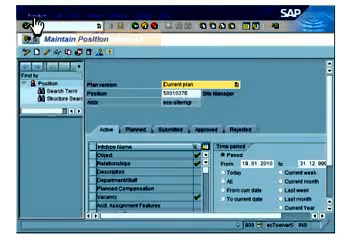
Start copying the displayed position via the toolbar Copy icon, bringing up the Copy object dialog
left_click(24, 20)
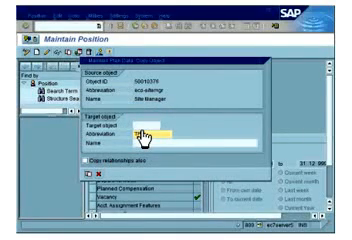
Enter abbreviation 'TP' and name 'Test Position' for the copied position
type("TP")
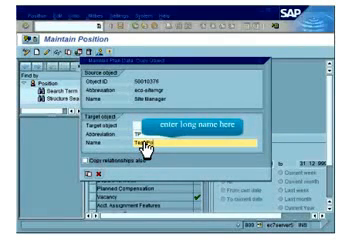
type("Test Position")
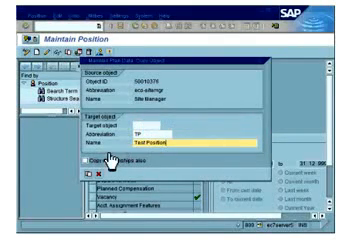